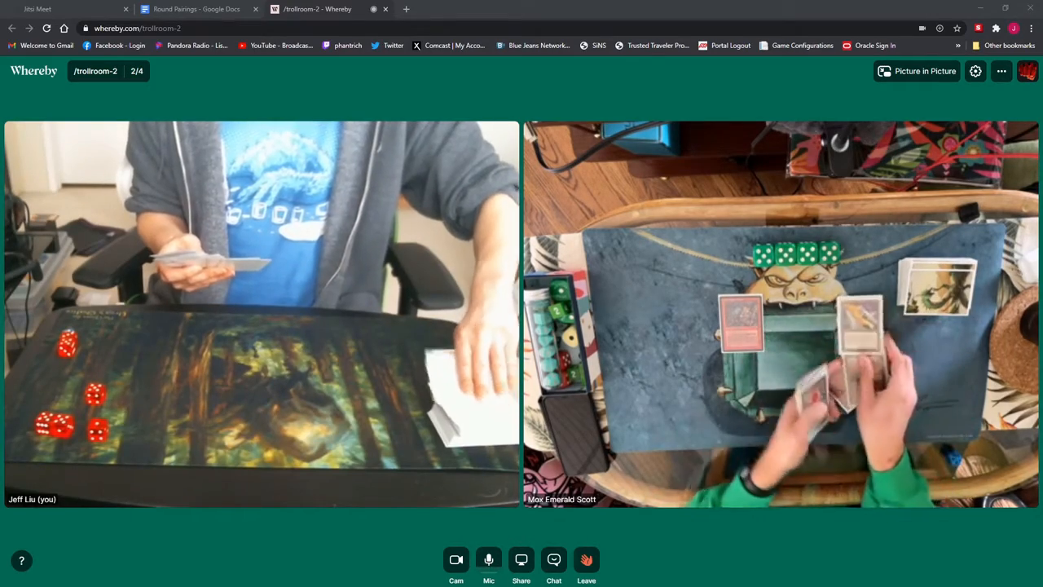
Step: Show the chat panel with the posted messages and YouTube link beside the two table feeds
left_click(554, 560)
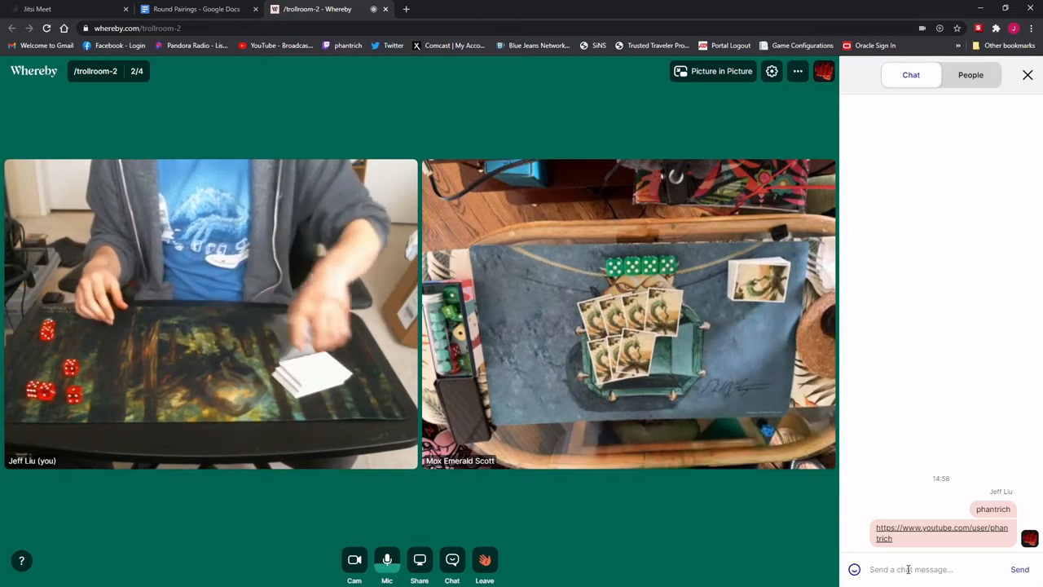